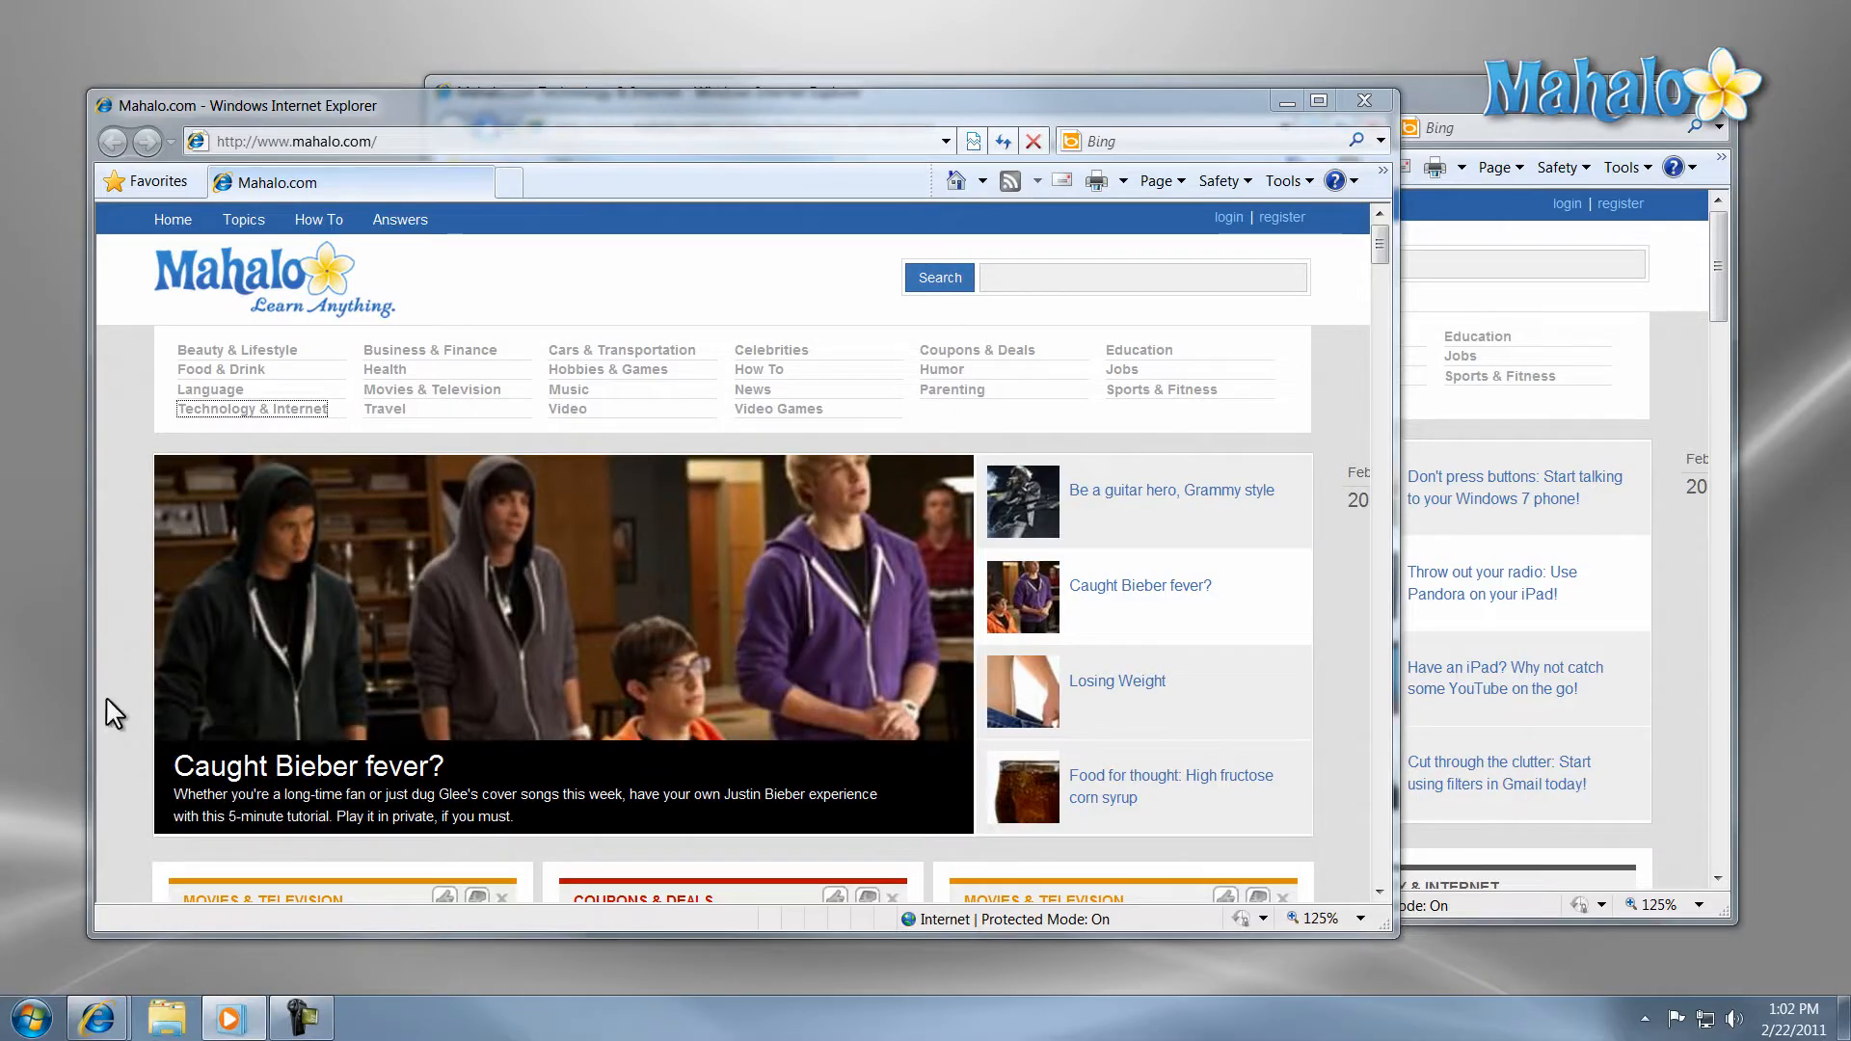
pyautogui.moveTo(78, 711)
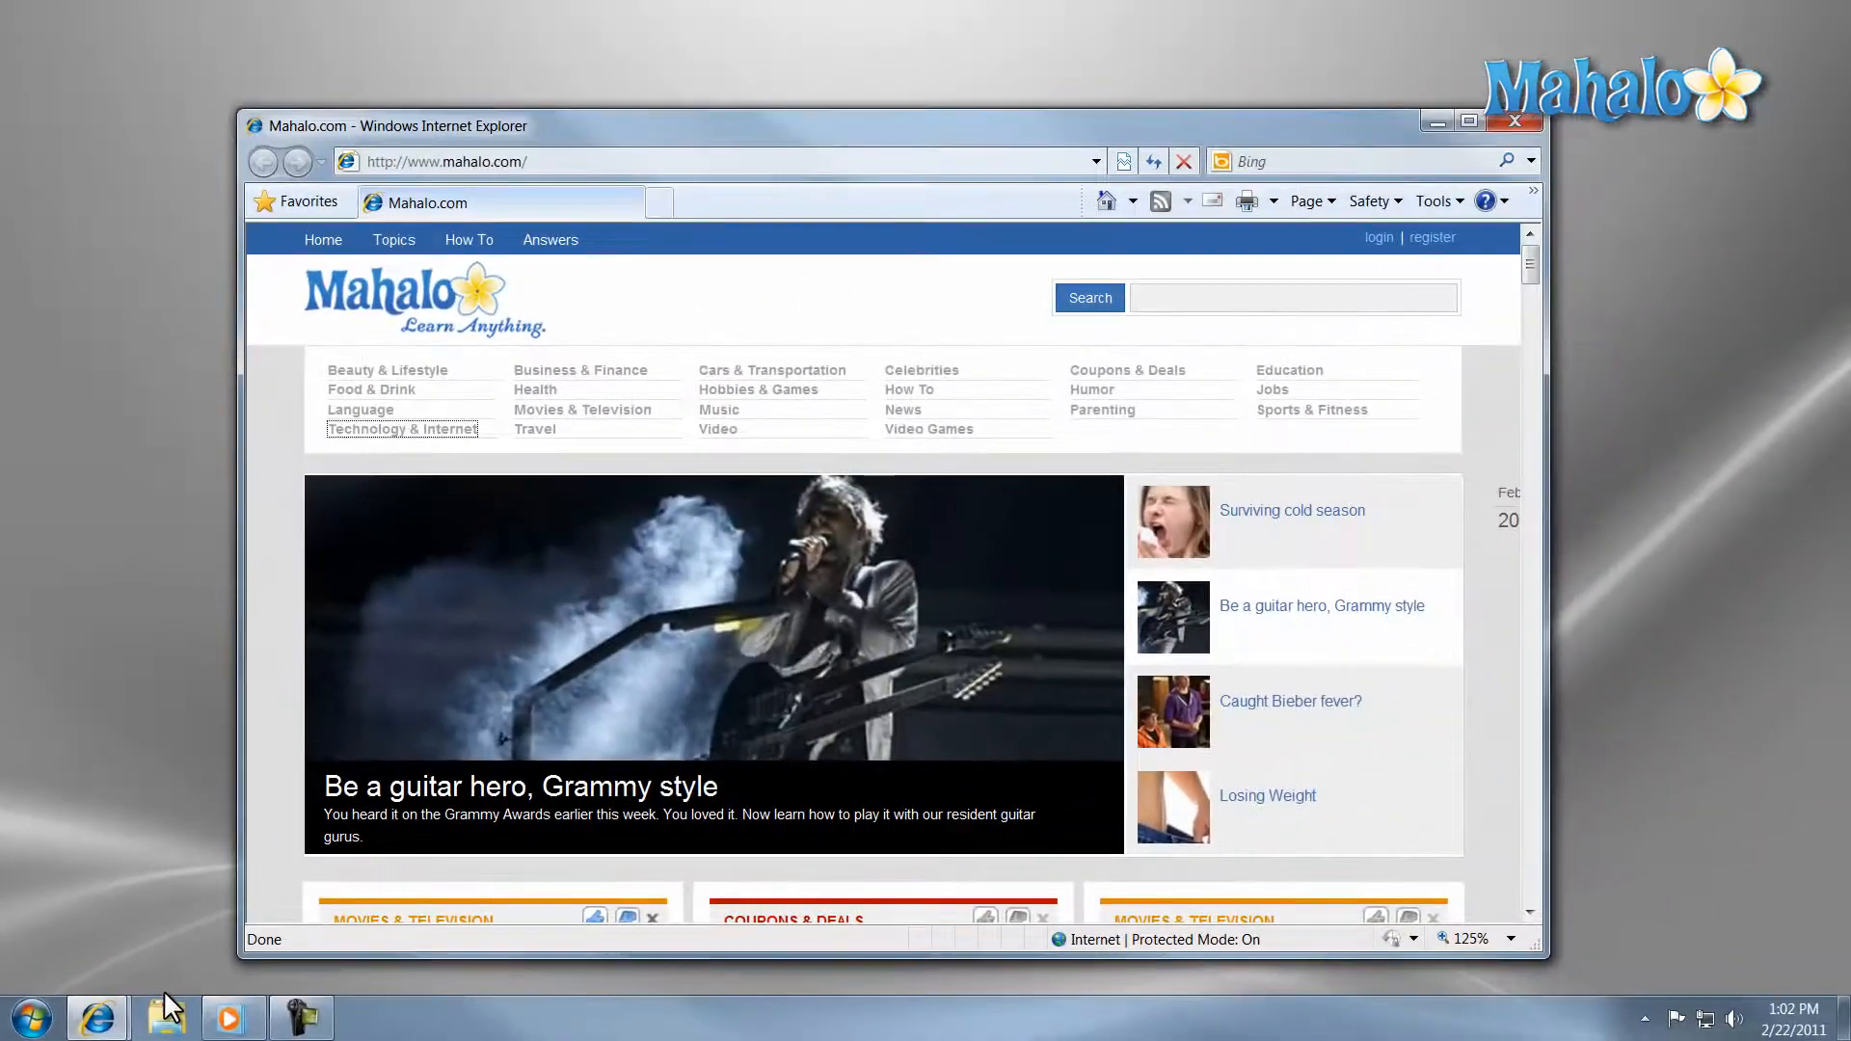
# - Bring the Technology & Internet page forward and search the Start menu for 'adjust per'
pyautogui.click(401, 428)
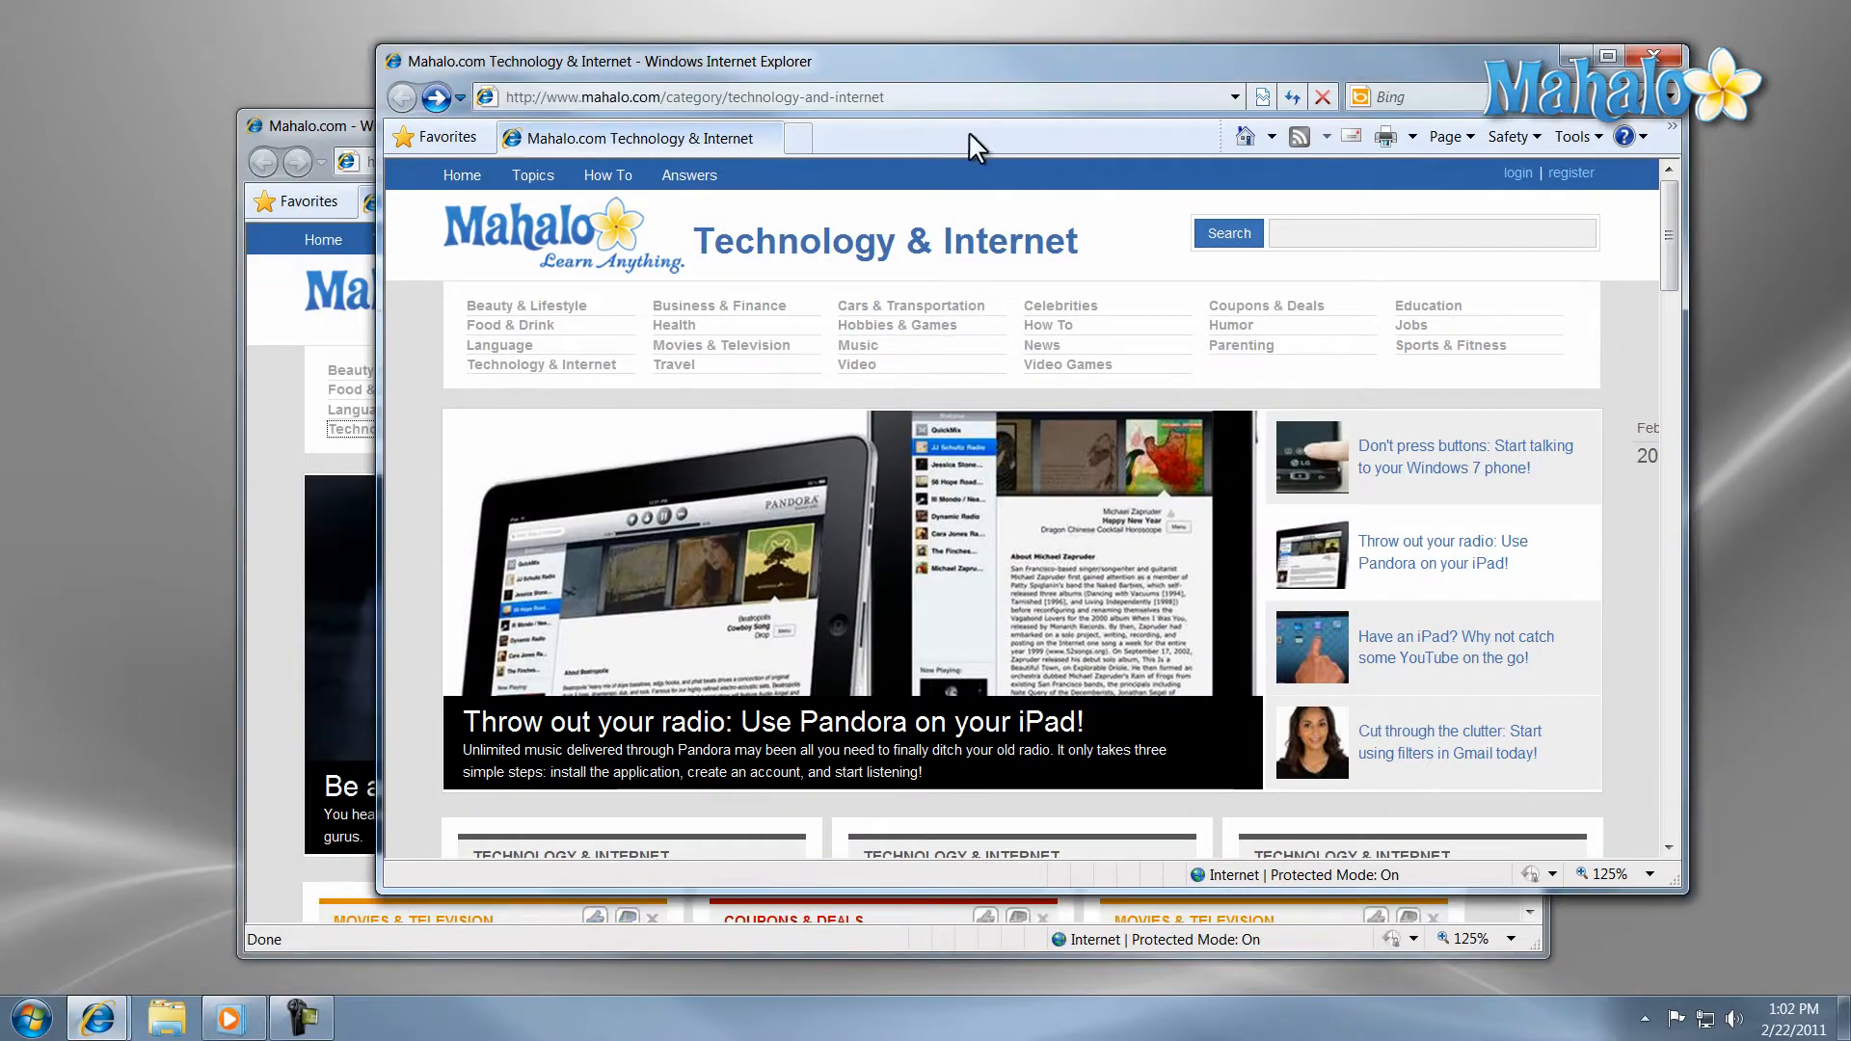
pyautogui.click(32, 1016)
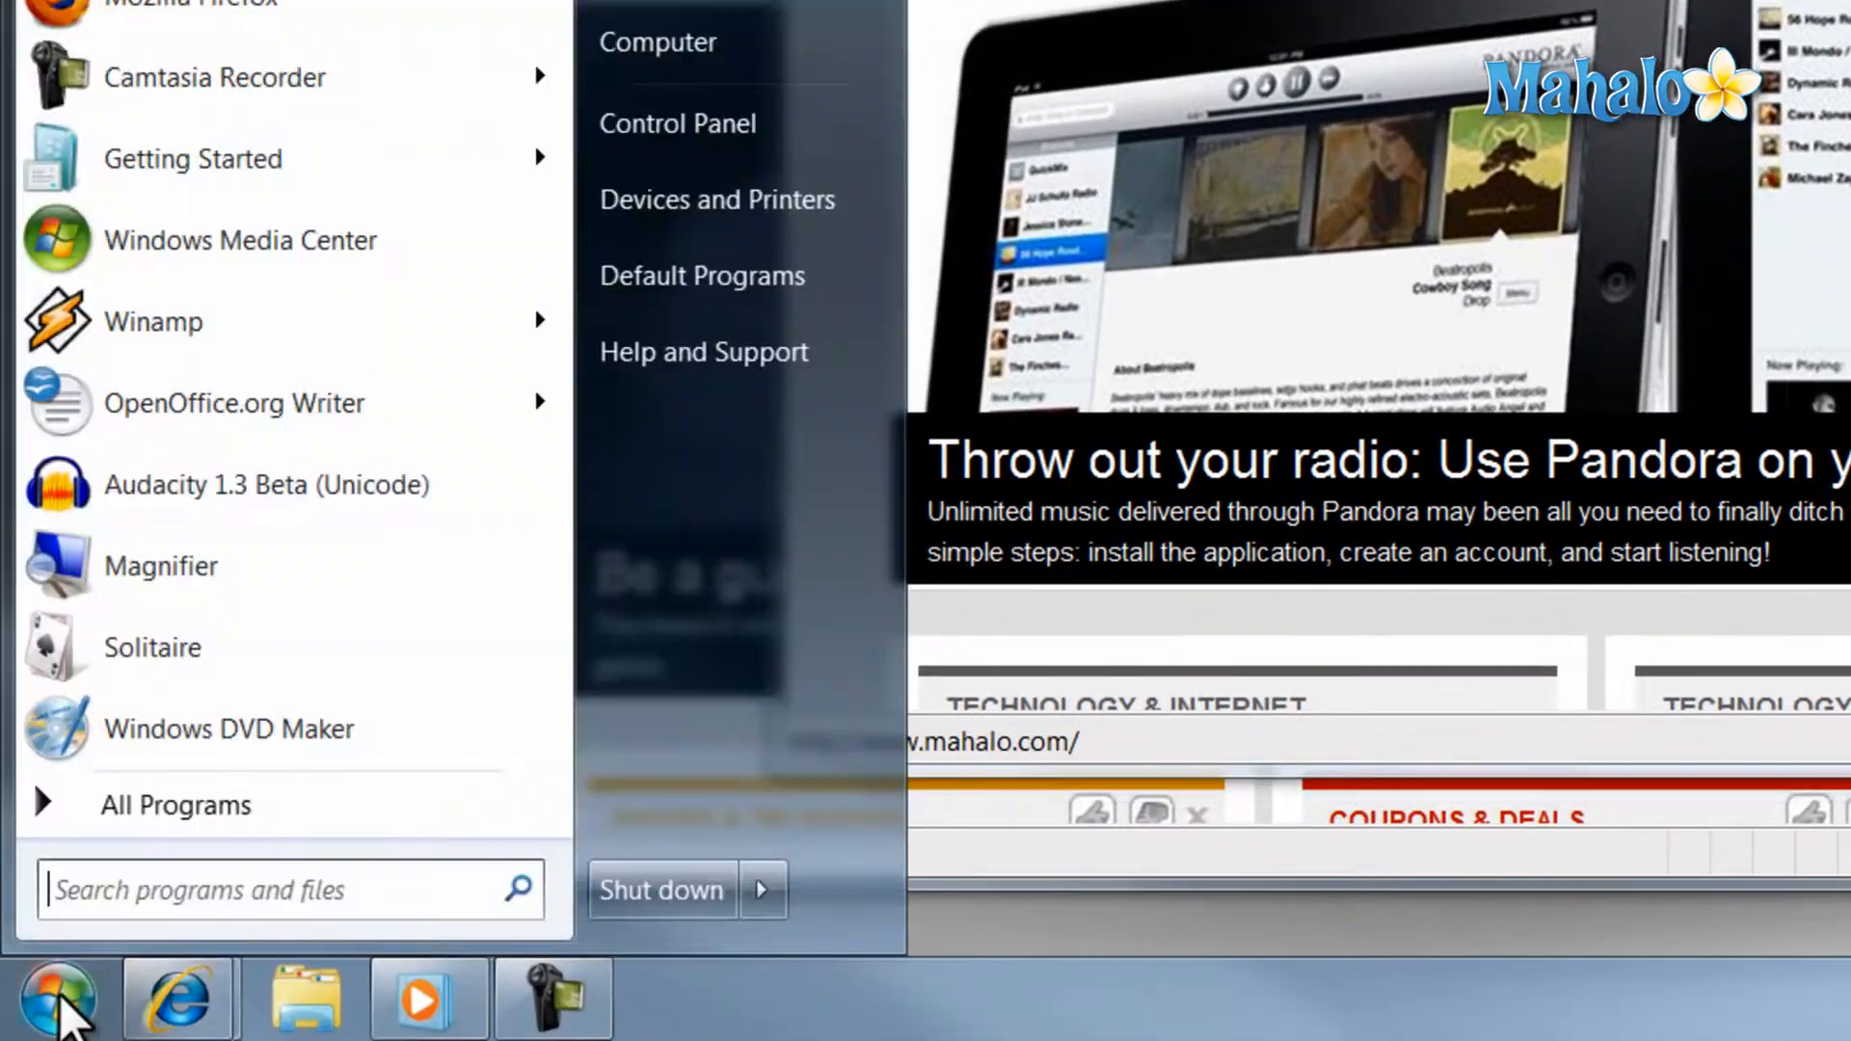
pyautogui.write('adju')
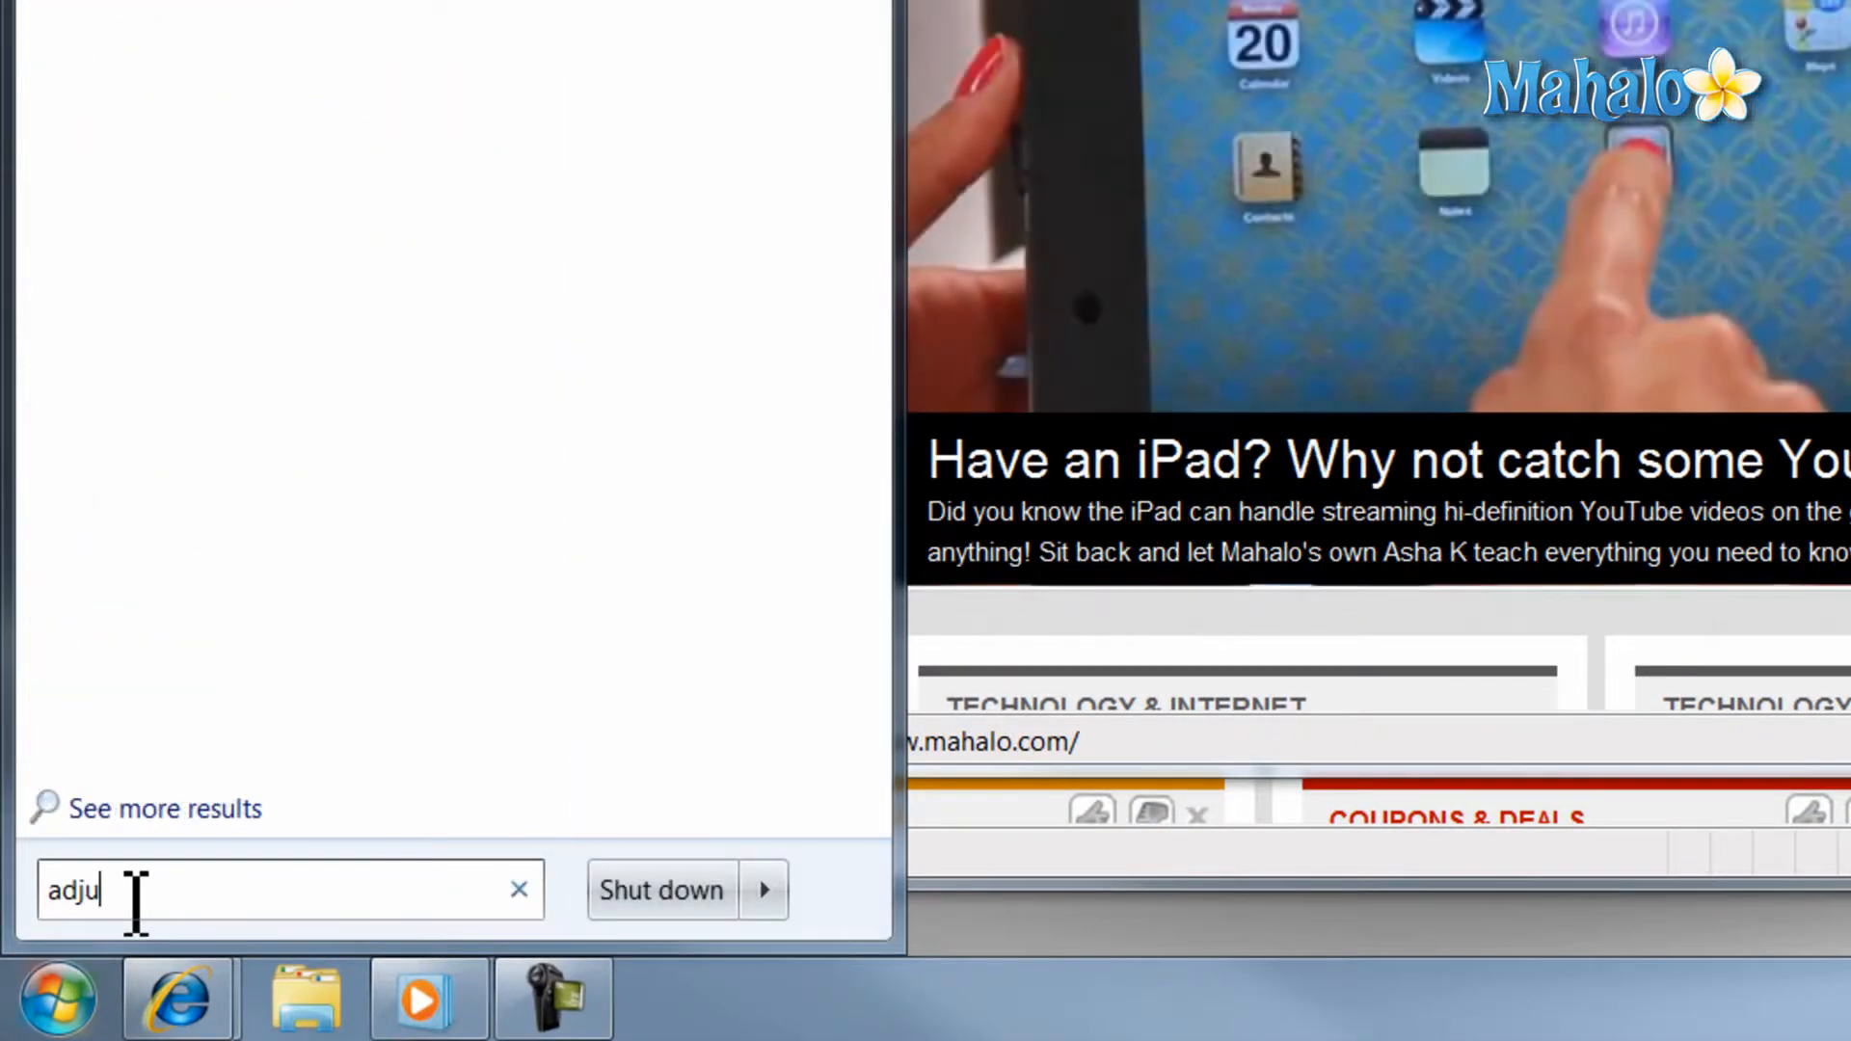
pyautogui.write('st per')
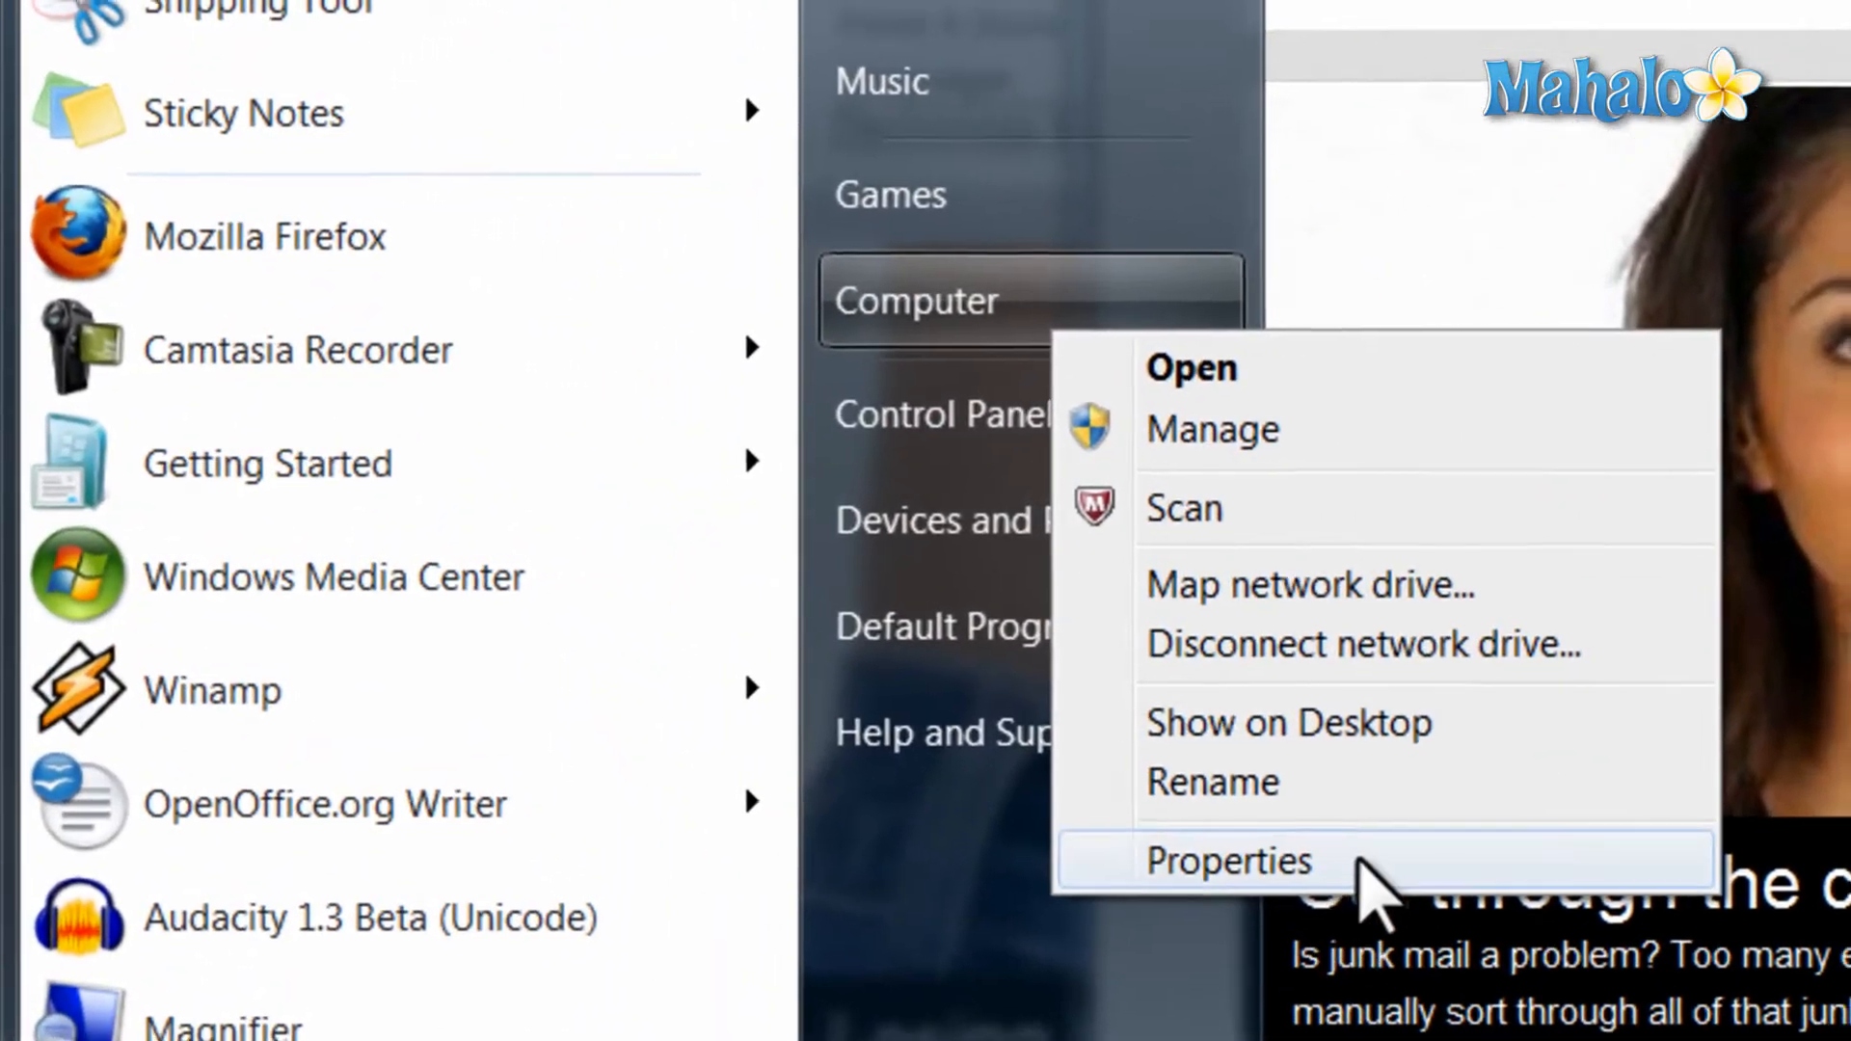
# - Open System Properties from Computer, then the Performance Settings for visual effects
pyautogui.click(1229, 858)
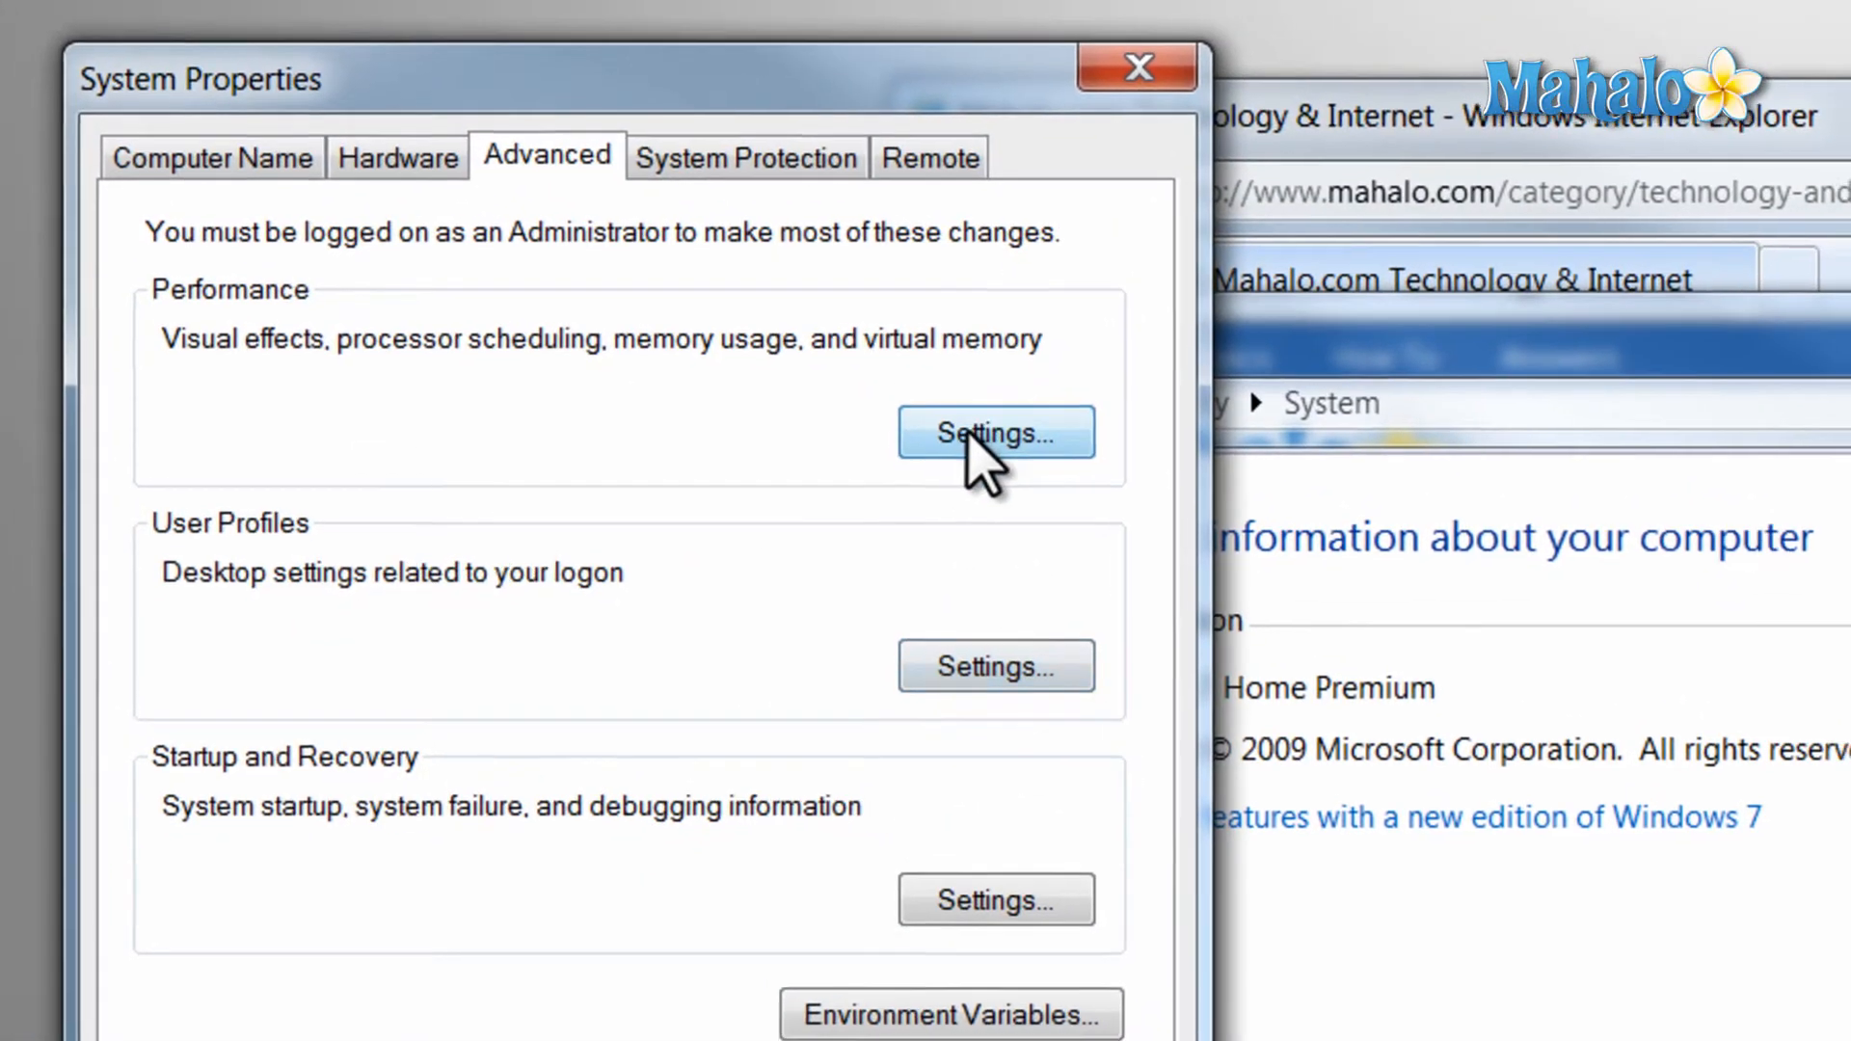
pyautogui.click(994, 432)
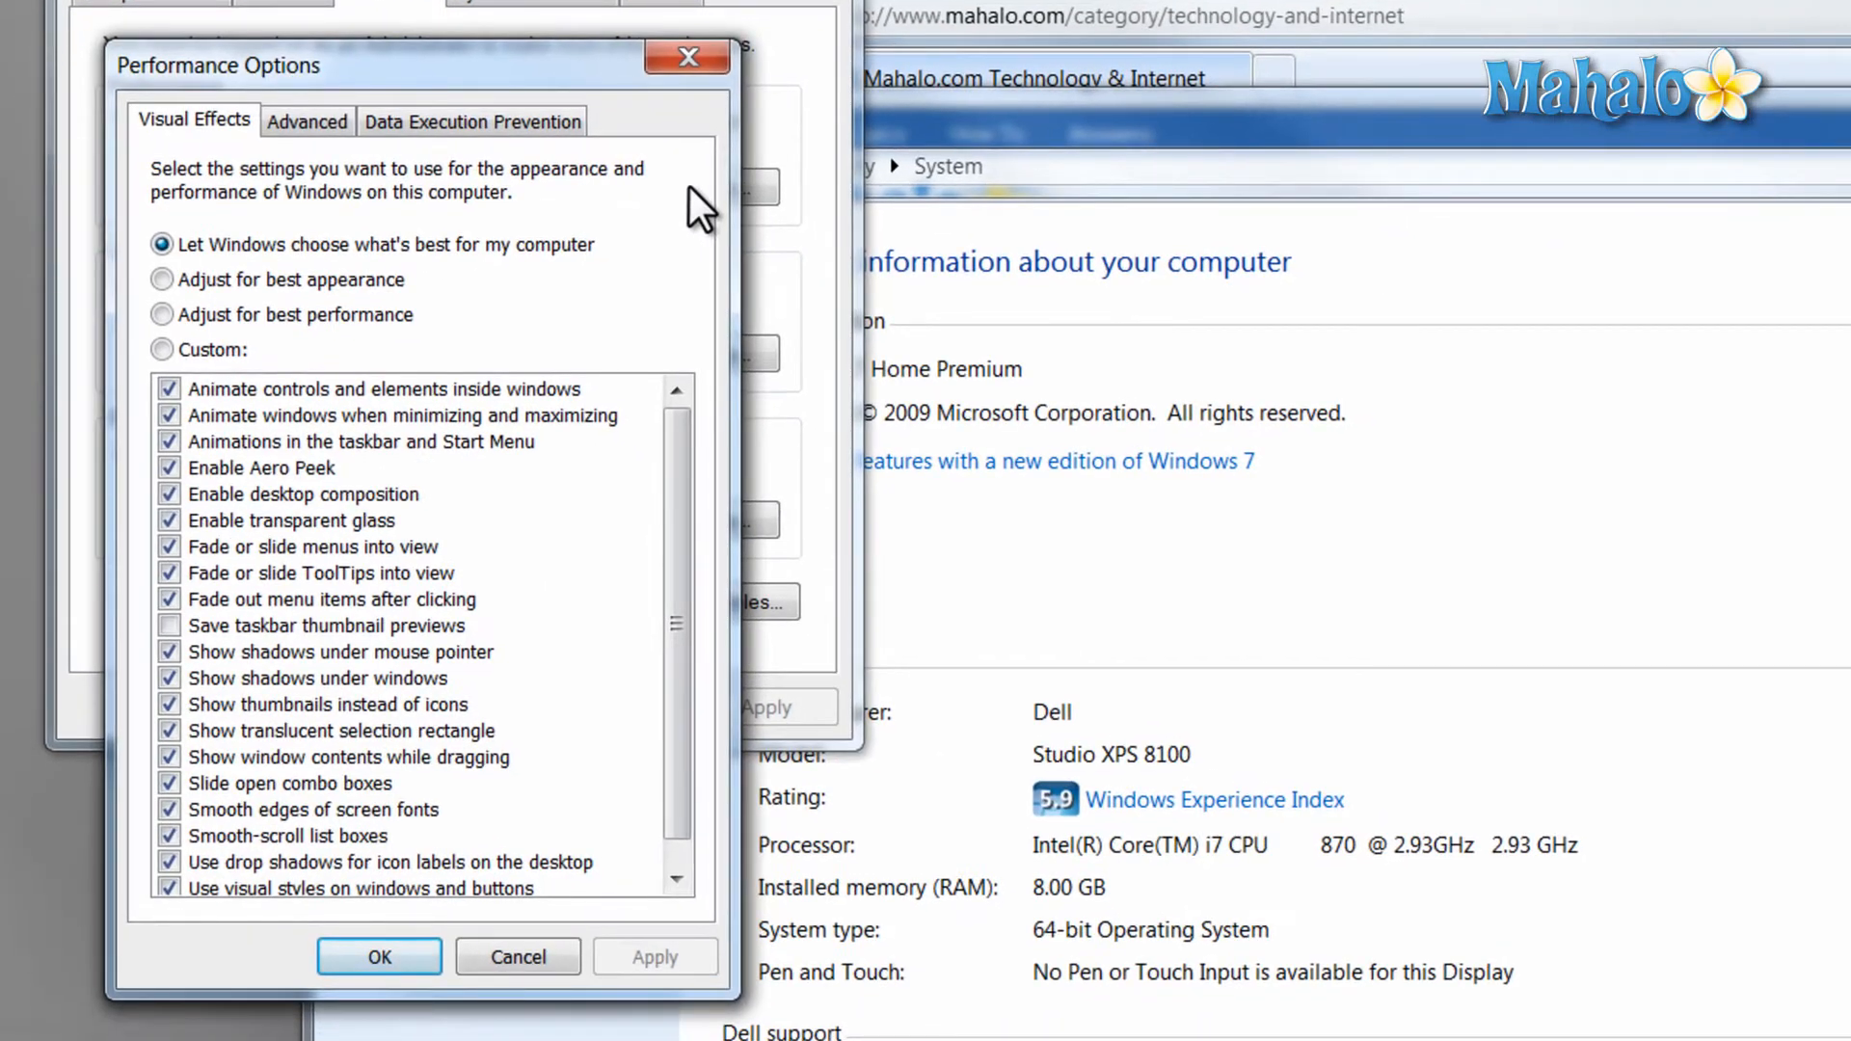
pyautogui.moveTo(224, 649)
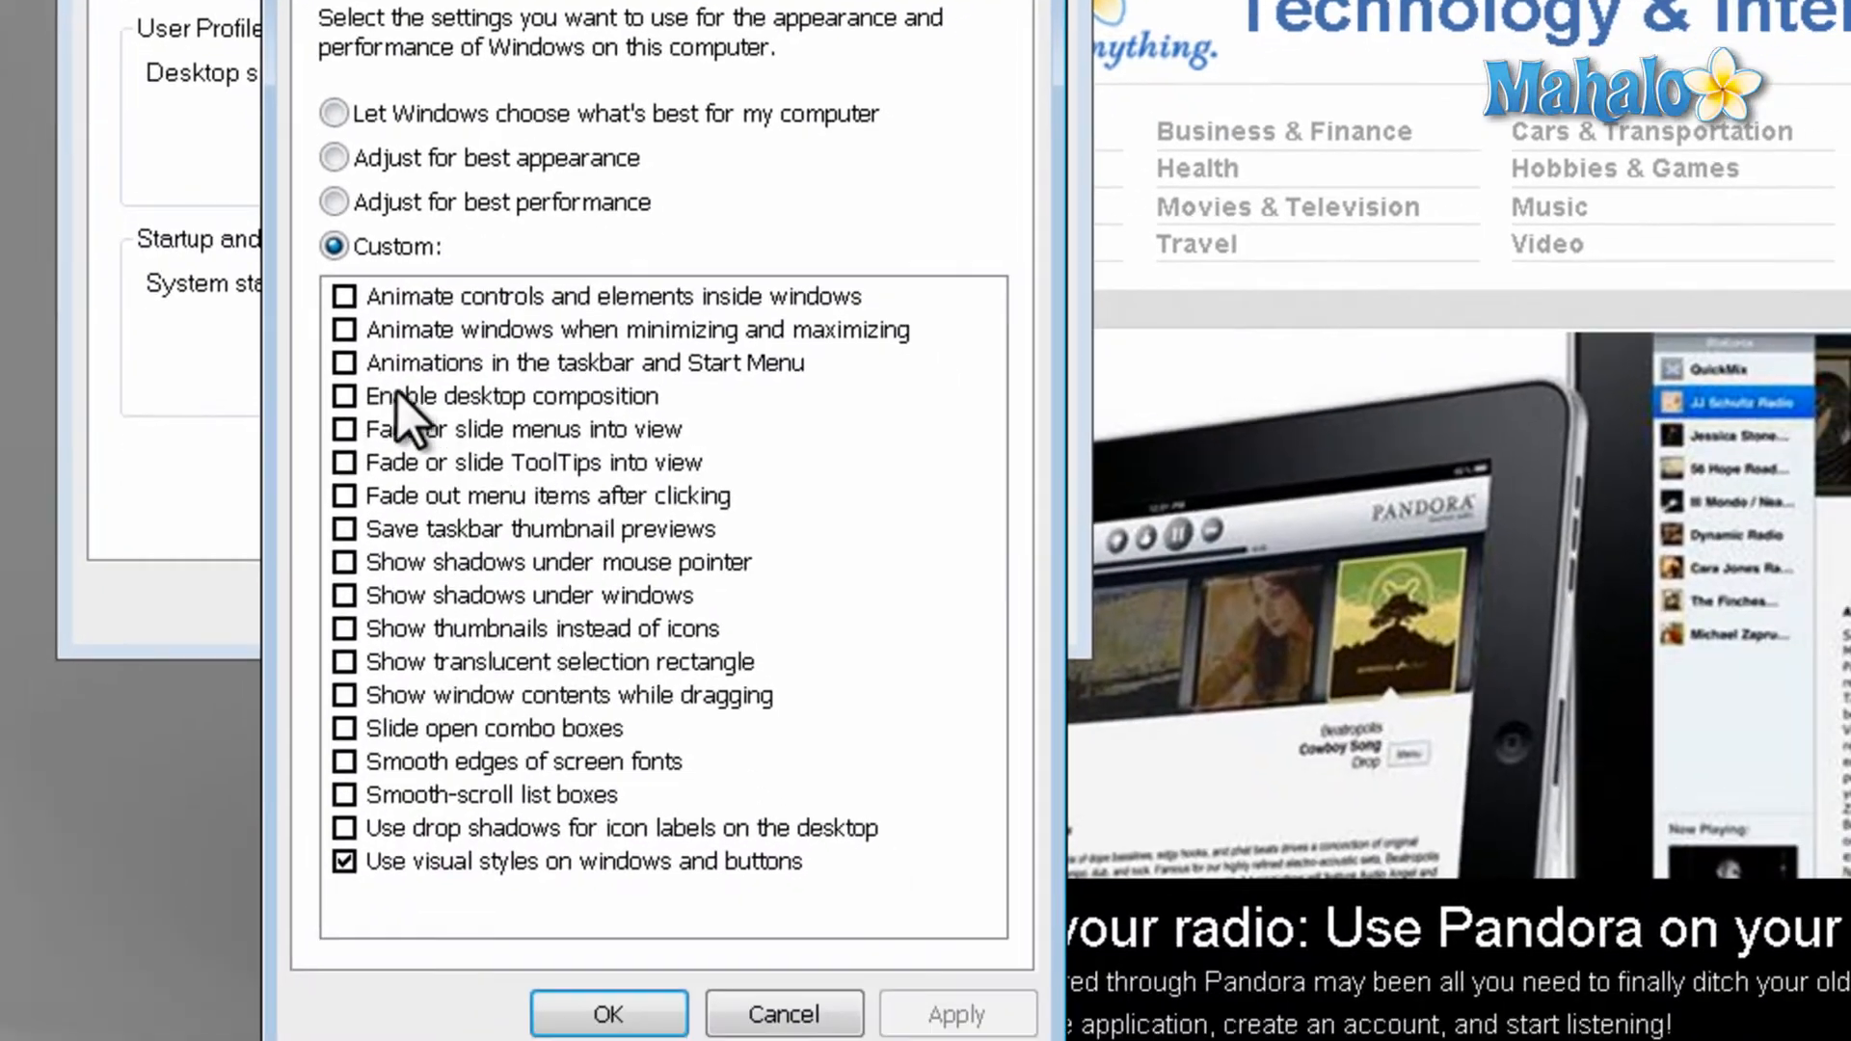
pyautogui.moveTo(495, 395)
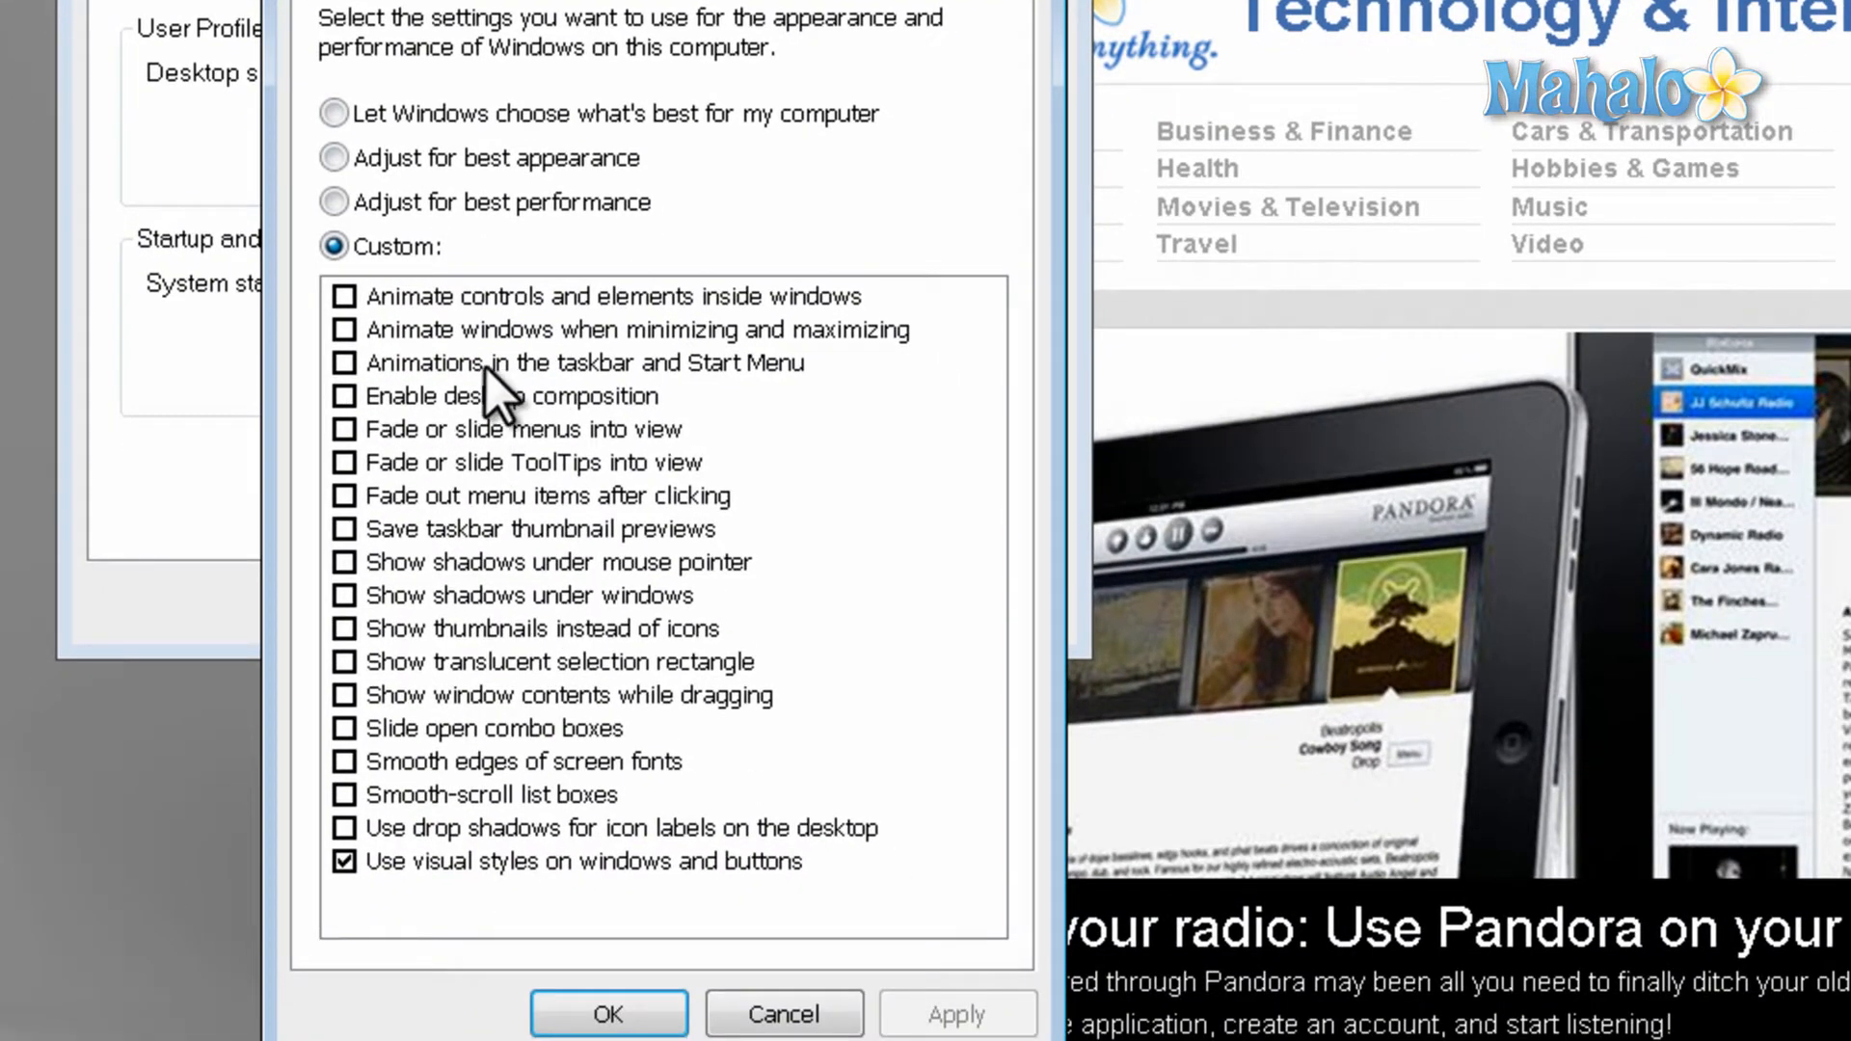